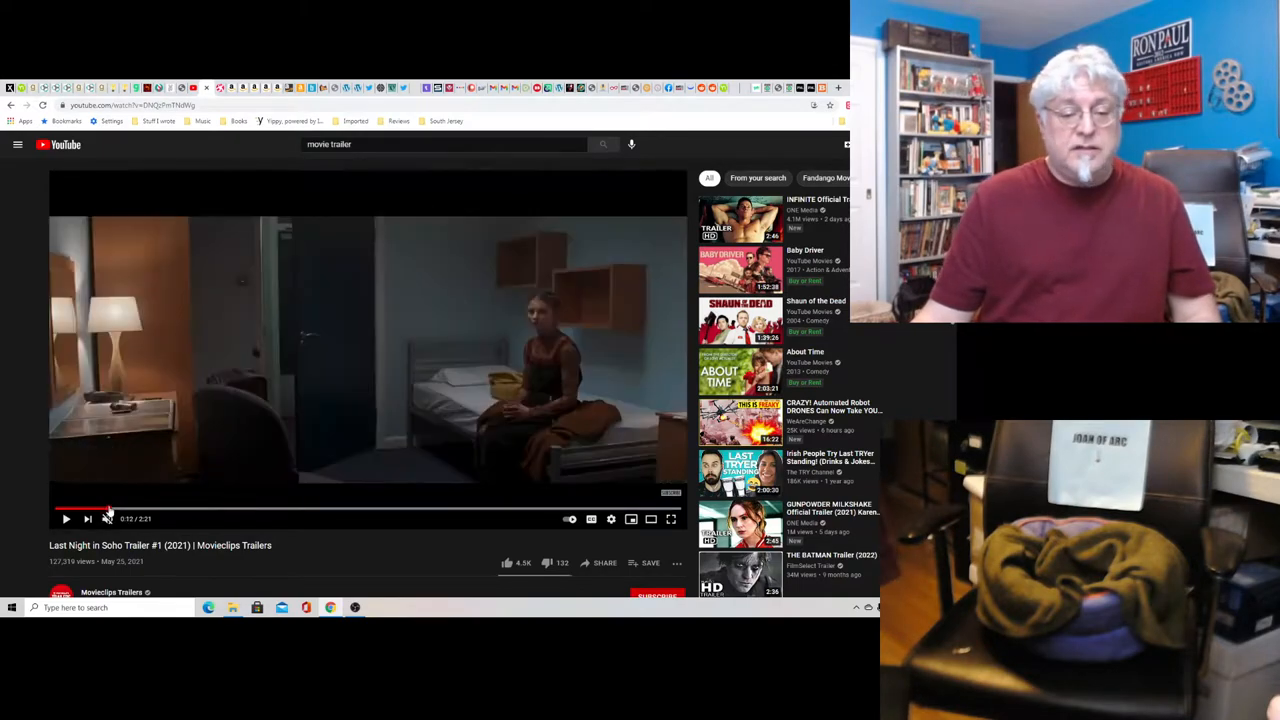
mouse_move(118, 512)
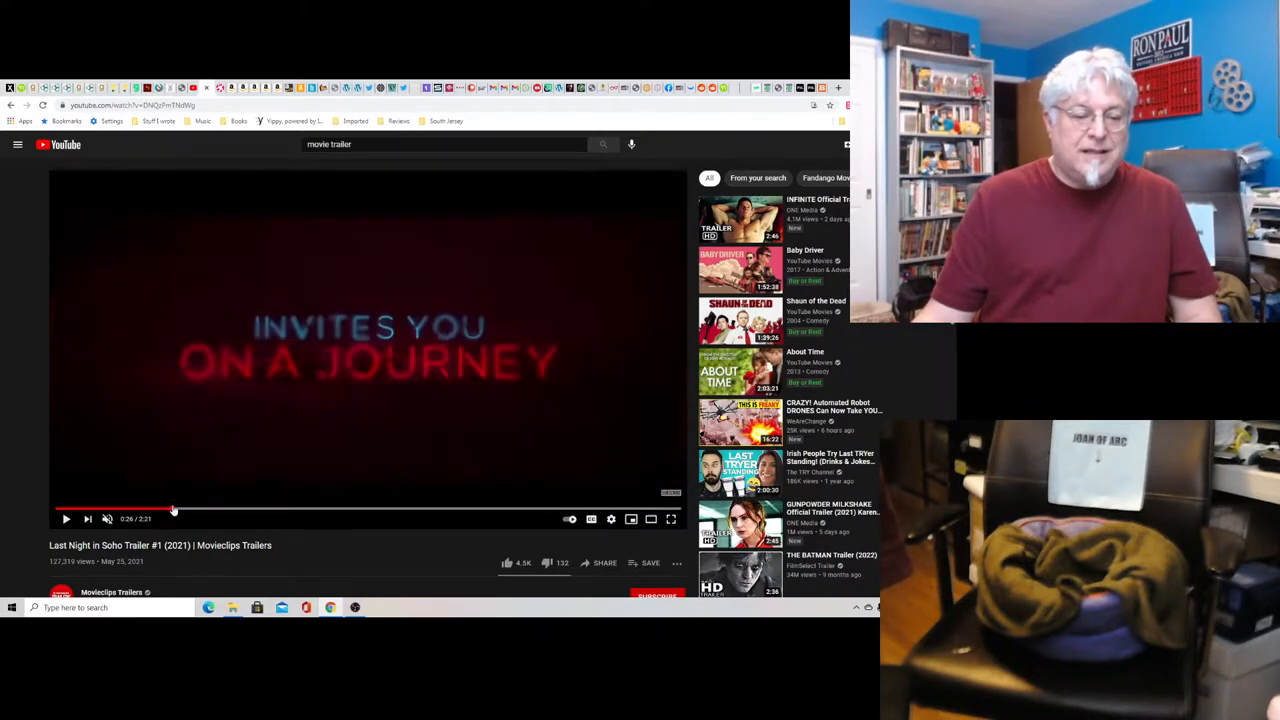
Step: Move the Last Night in Soho trailer ahead to about 1:11, the singer on the dark stage
click(196, 508)
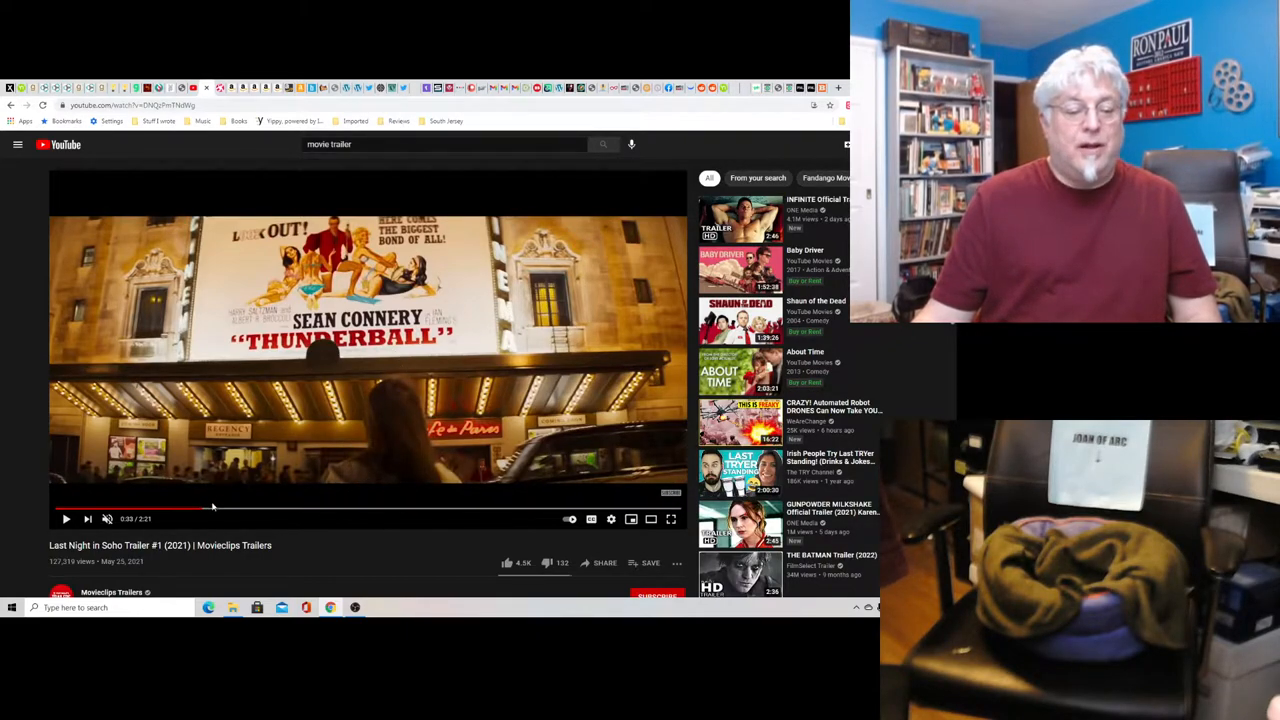
mouse_move(210, 516)
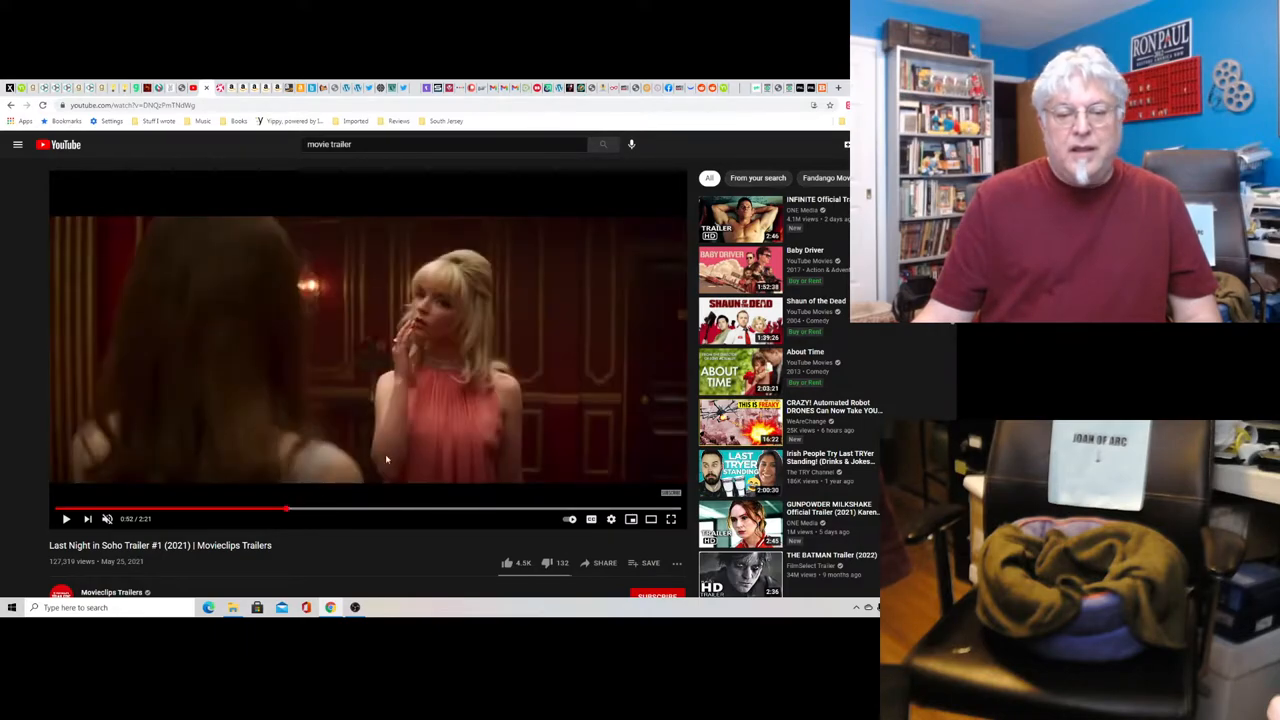
mouse_move(296, 514)
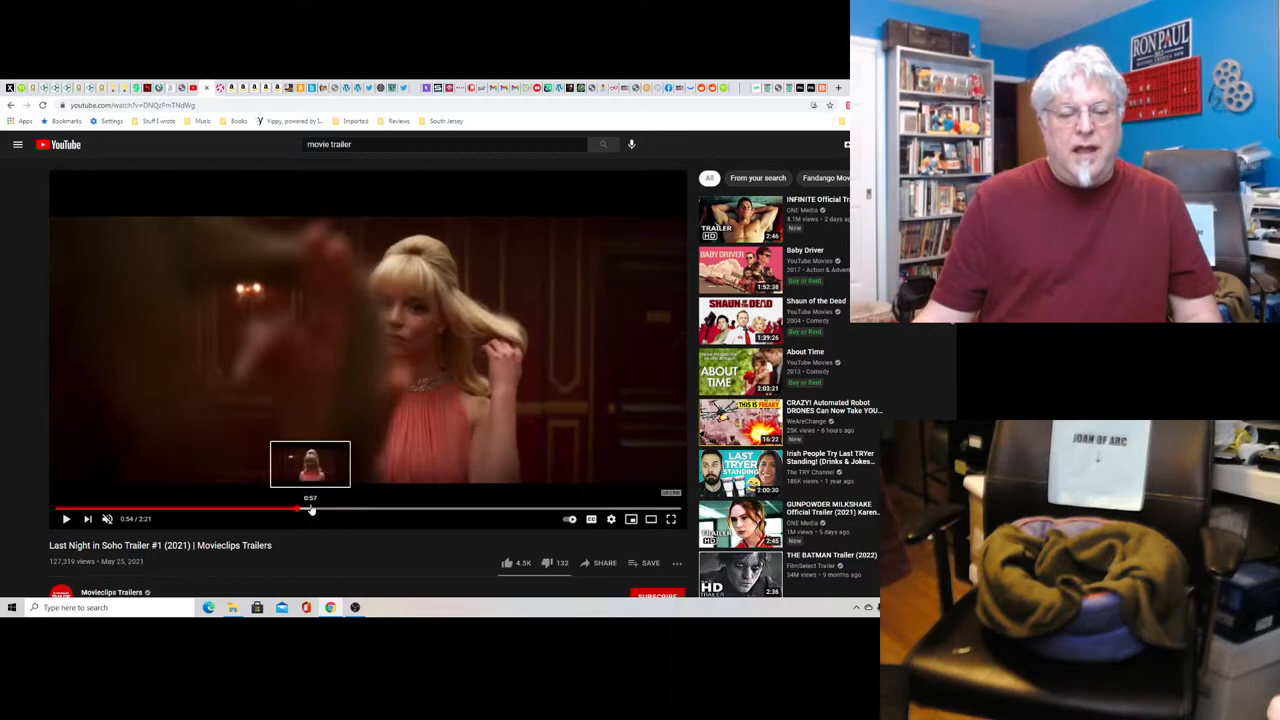
drag(310, 512, 328, 512)
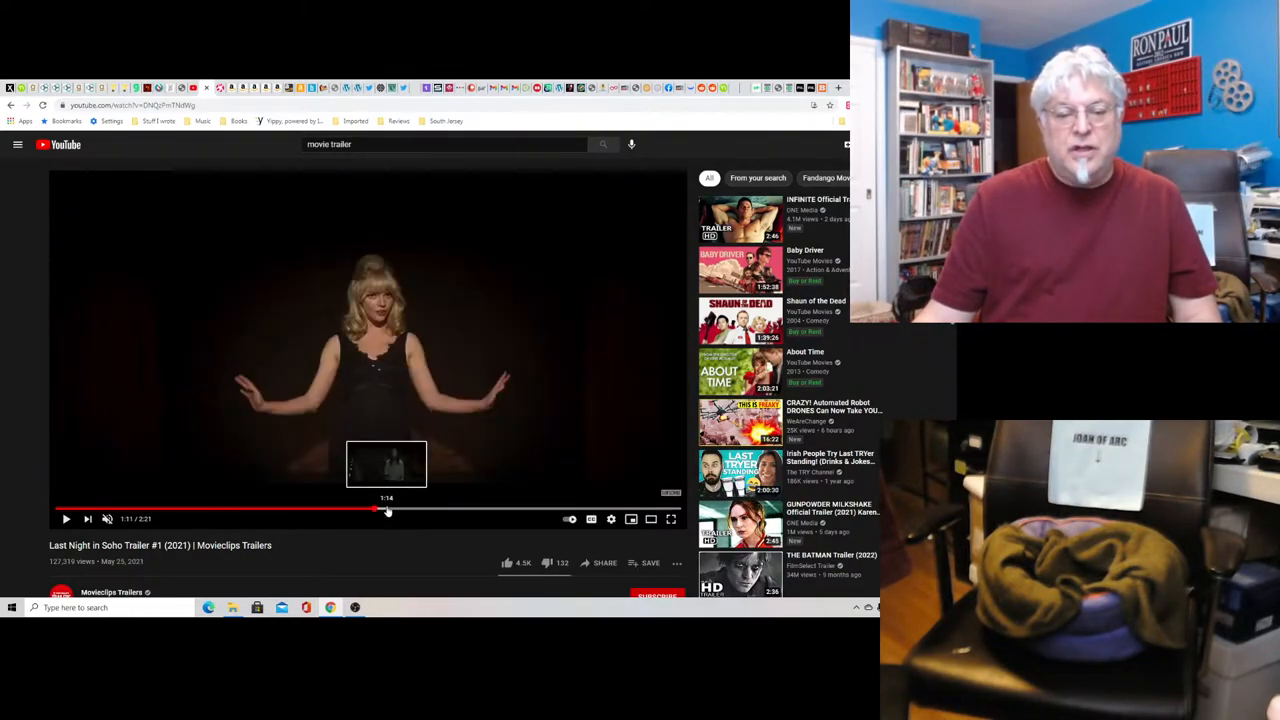
Step: Jump the trailer to about 1:14, the red-lit scene of a man smoking
click(408, 508)
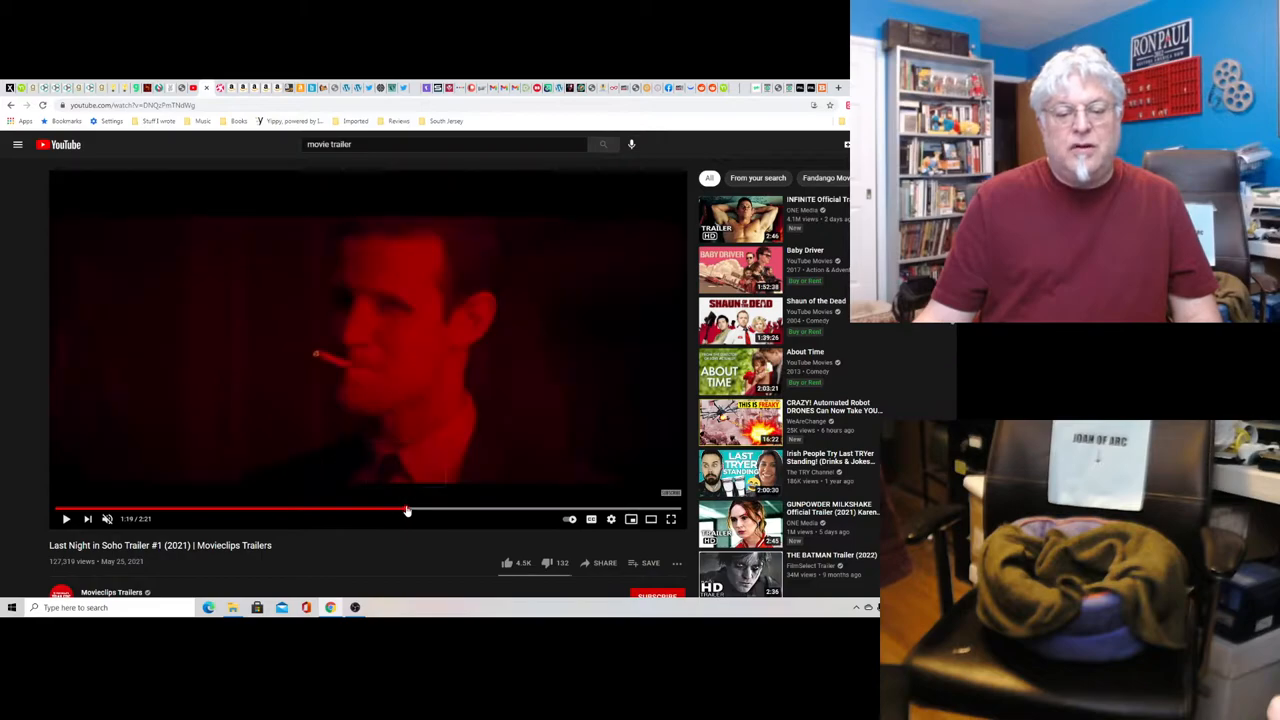
mouse_move(398, 382)
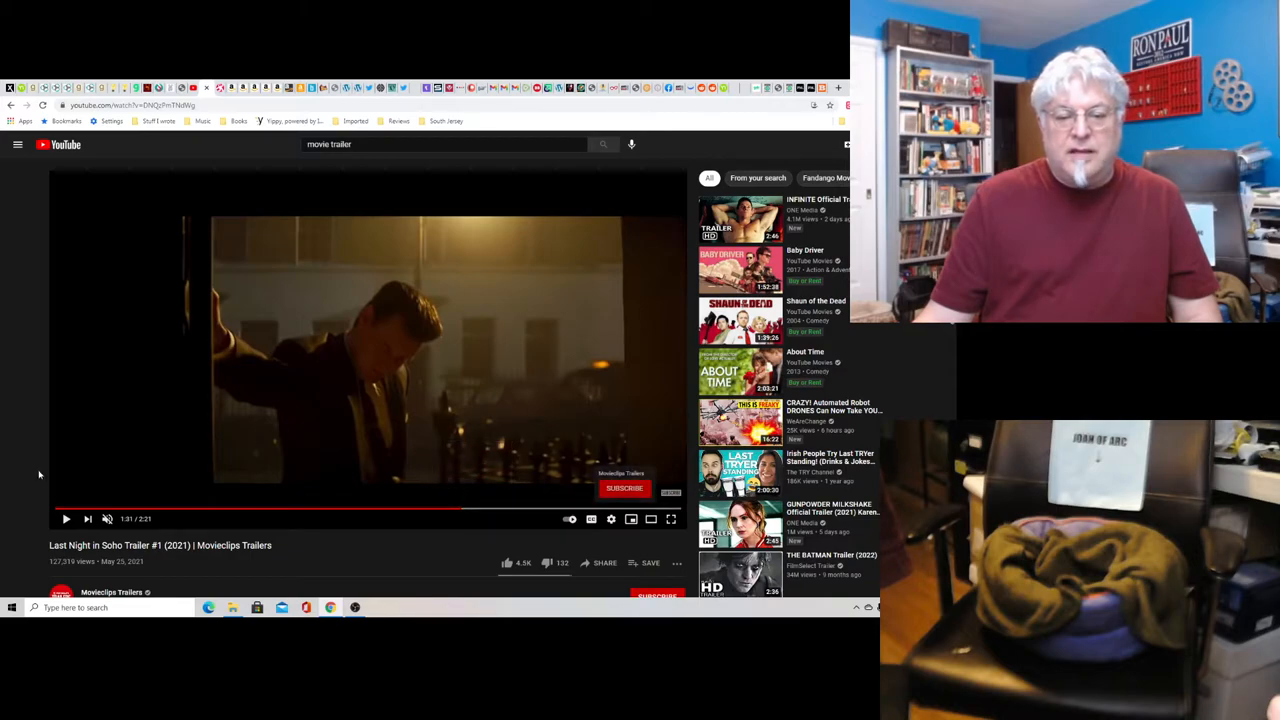
mouse_move(178, 456)
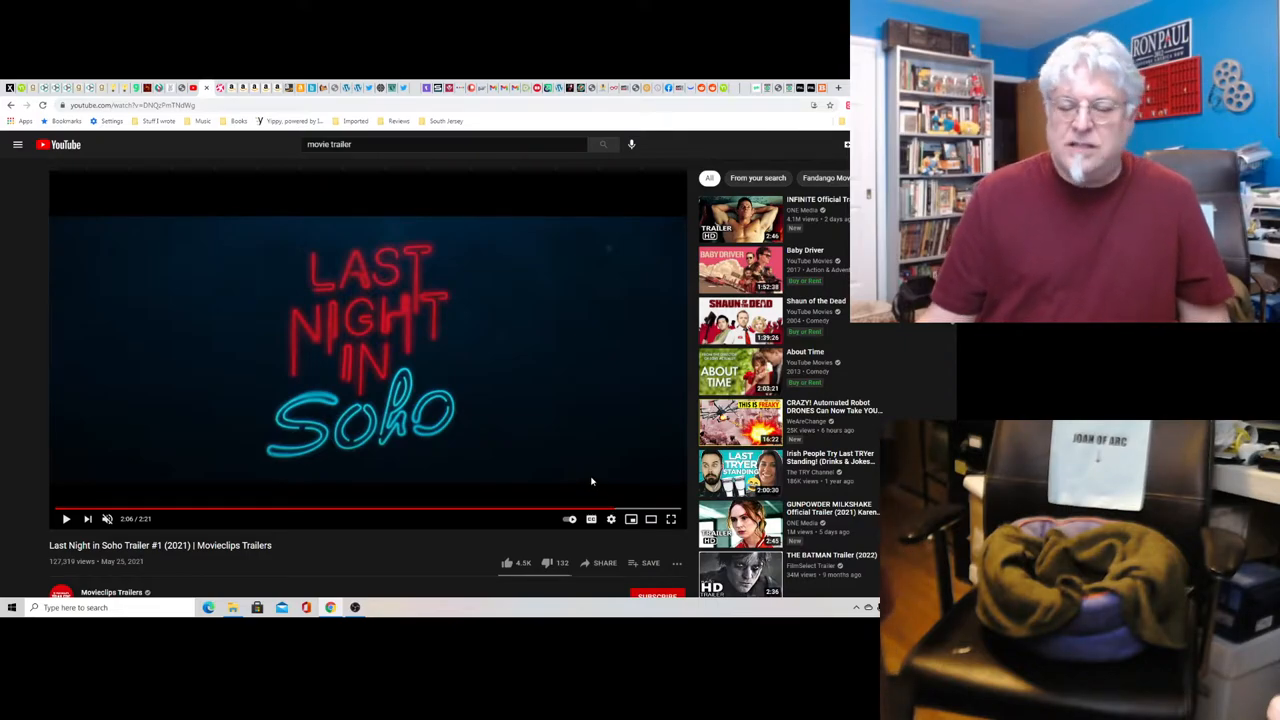
mouse_move(624, 508)
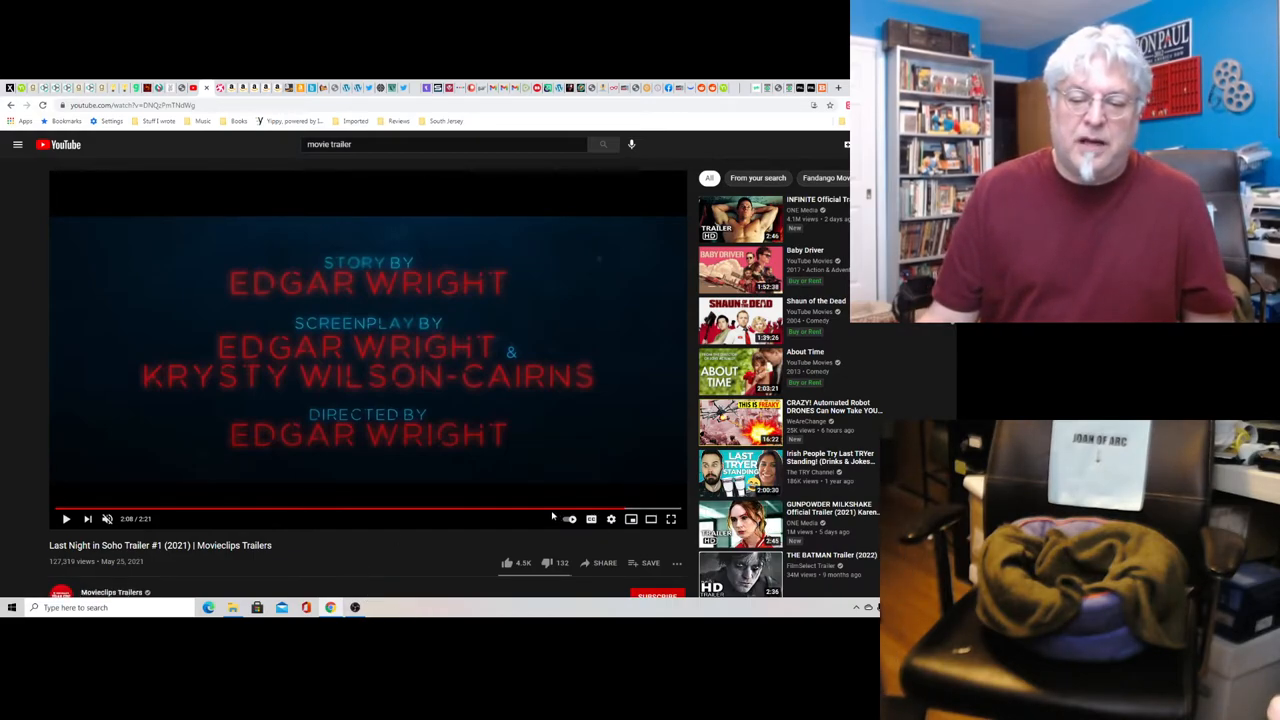
mouse_move(578, 512)
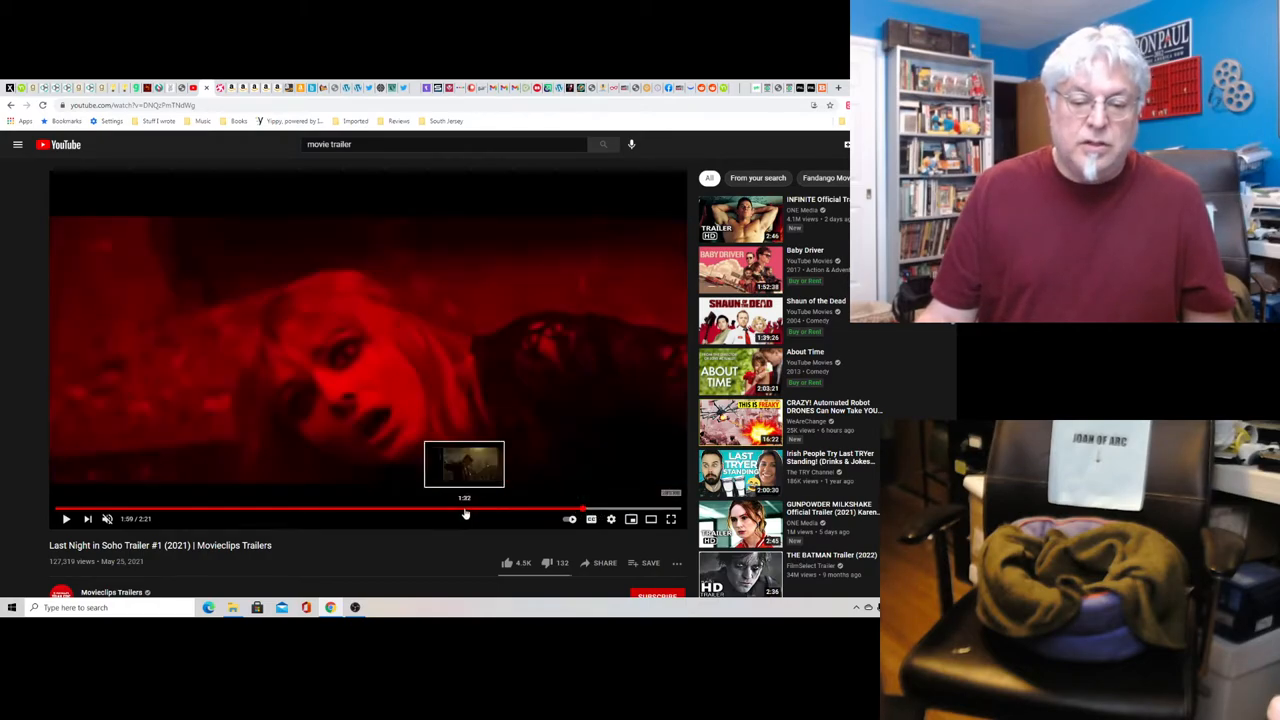
Step: Rewind the trailer to about 0:40, the woman entering the Café de Paris
drag(464, 512, 456, 512)
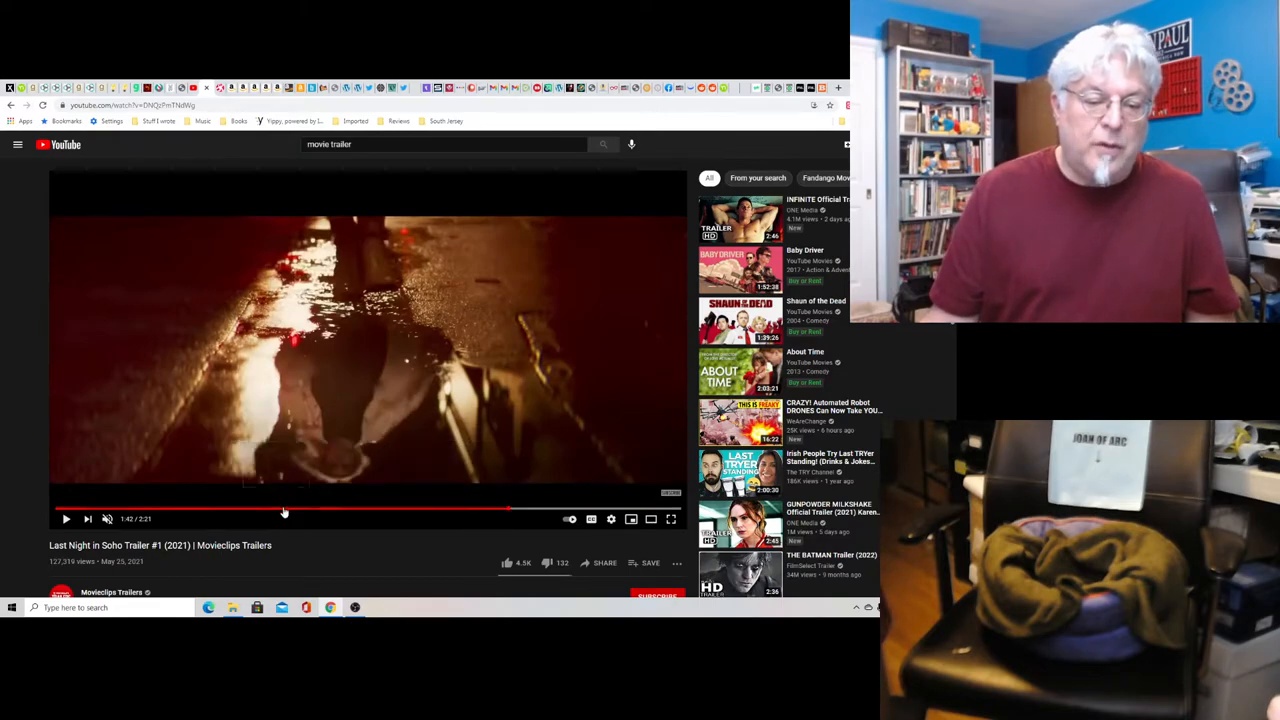
click(284, 512)
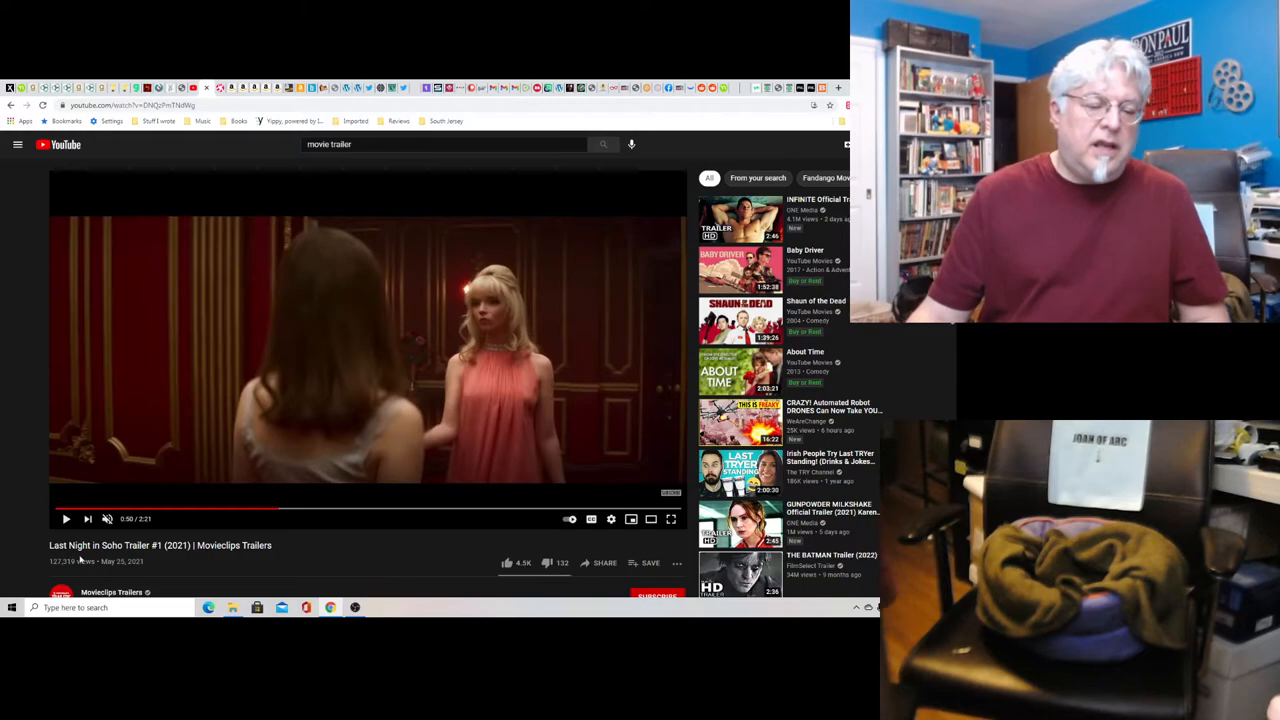
mouse_move(90, 506)
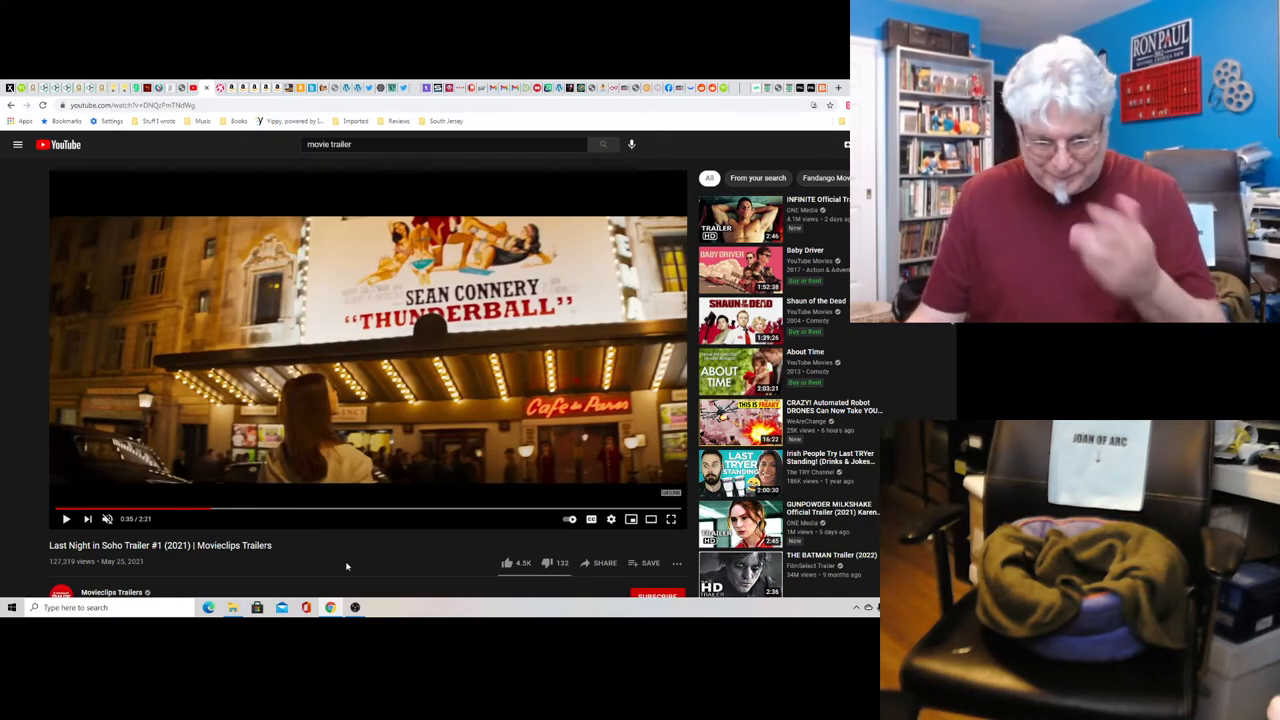
mouse_move(234, 512)
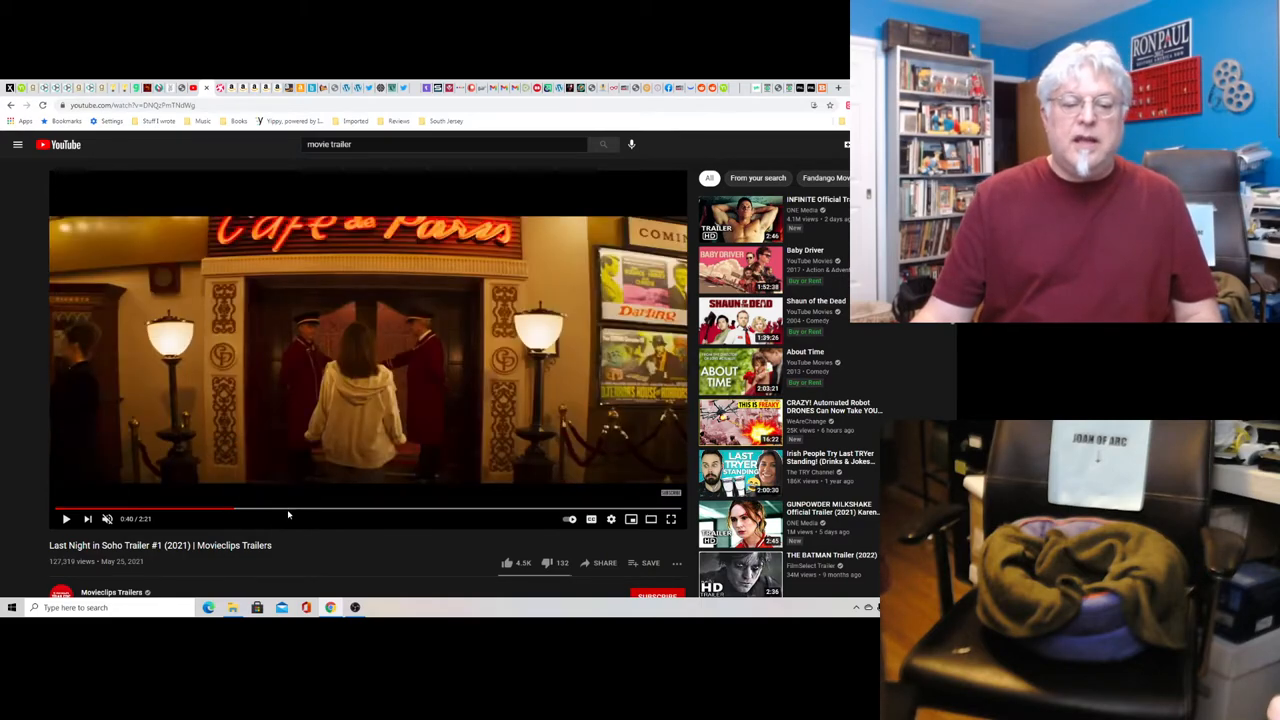
Step: Skip ahead through the later scenes to the neon title card at about 2:06
click(344, 510)
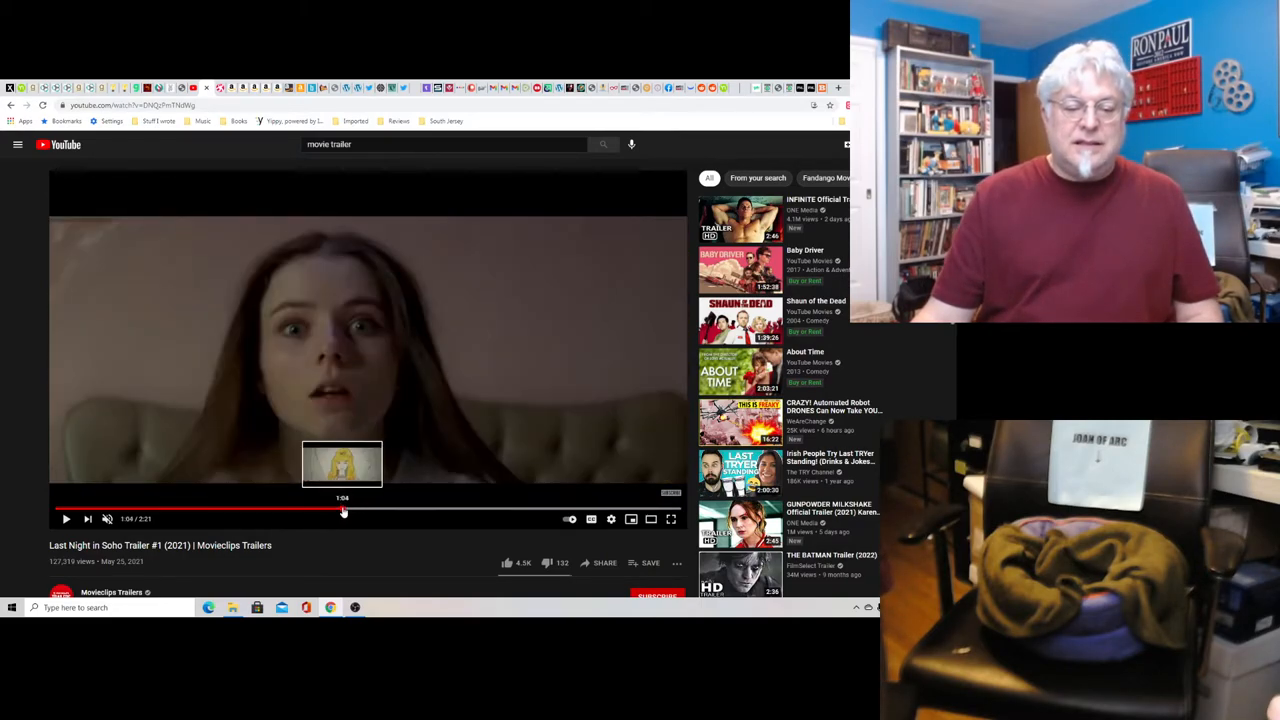
click(344, 510)
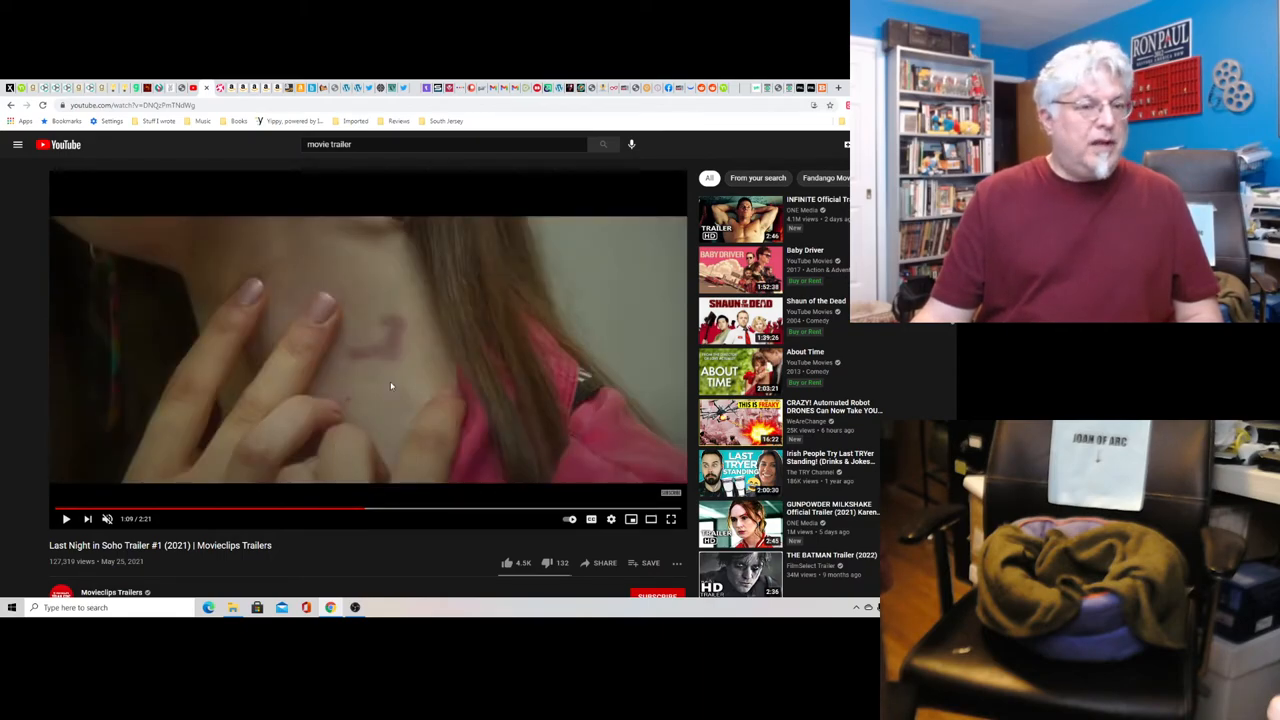
mouse_move(416, 446)
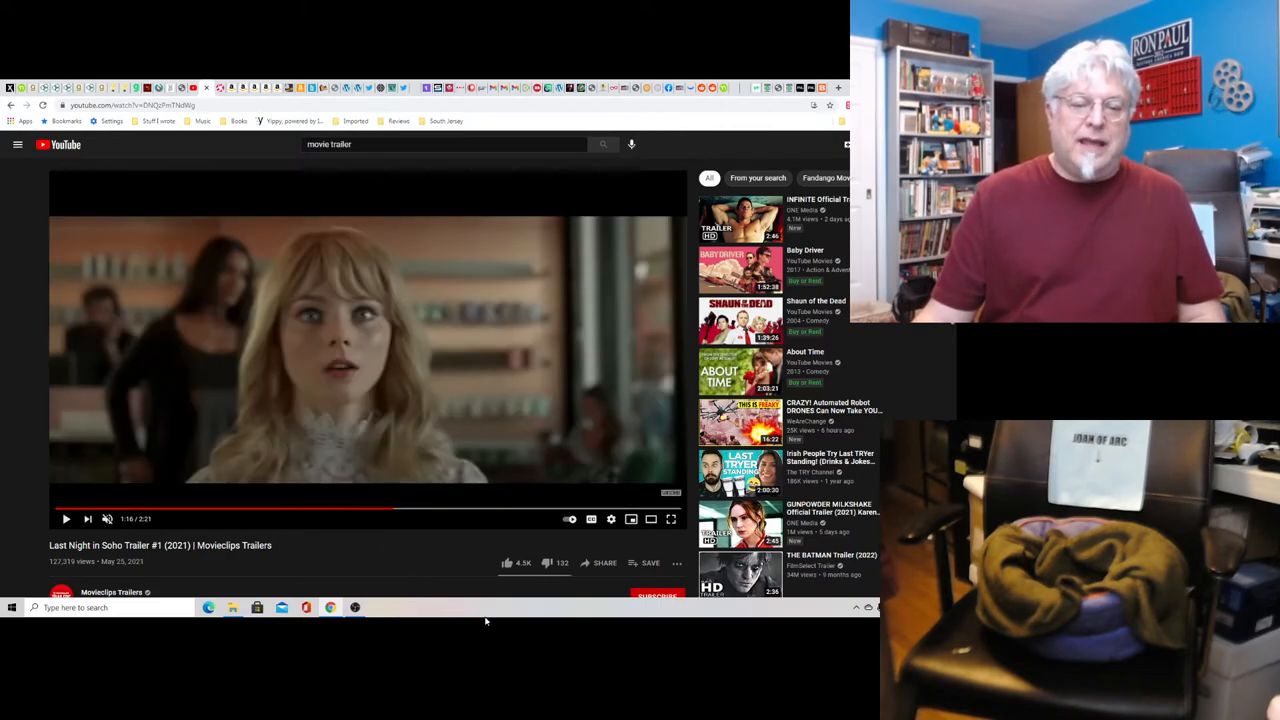
mouse_move(498, 584)
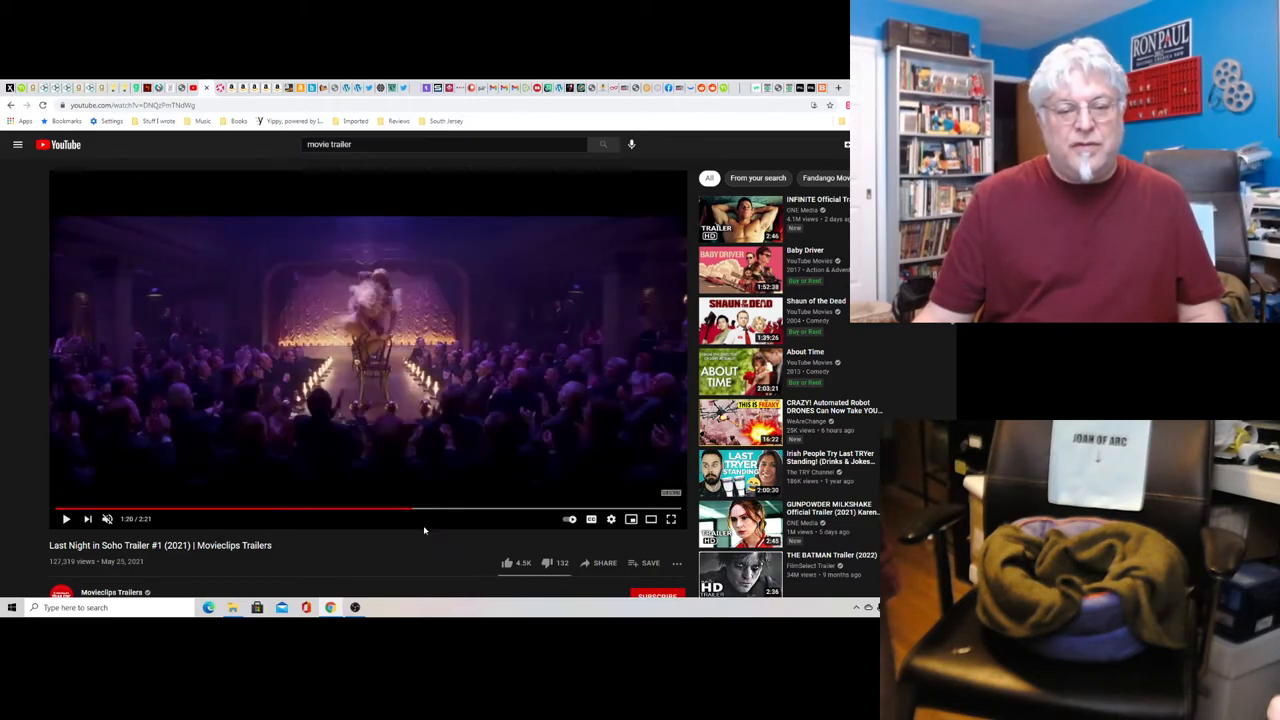
mouse_move(458, 514)
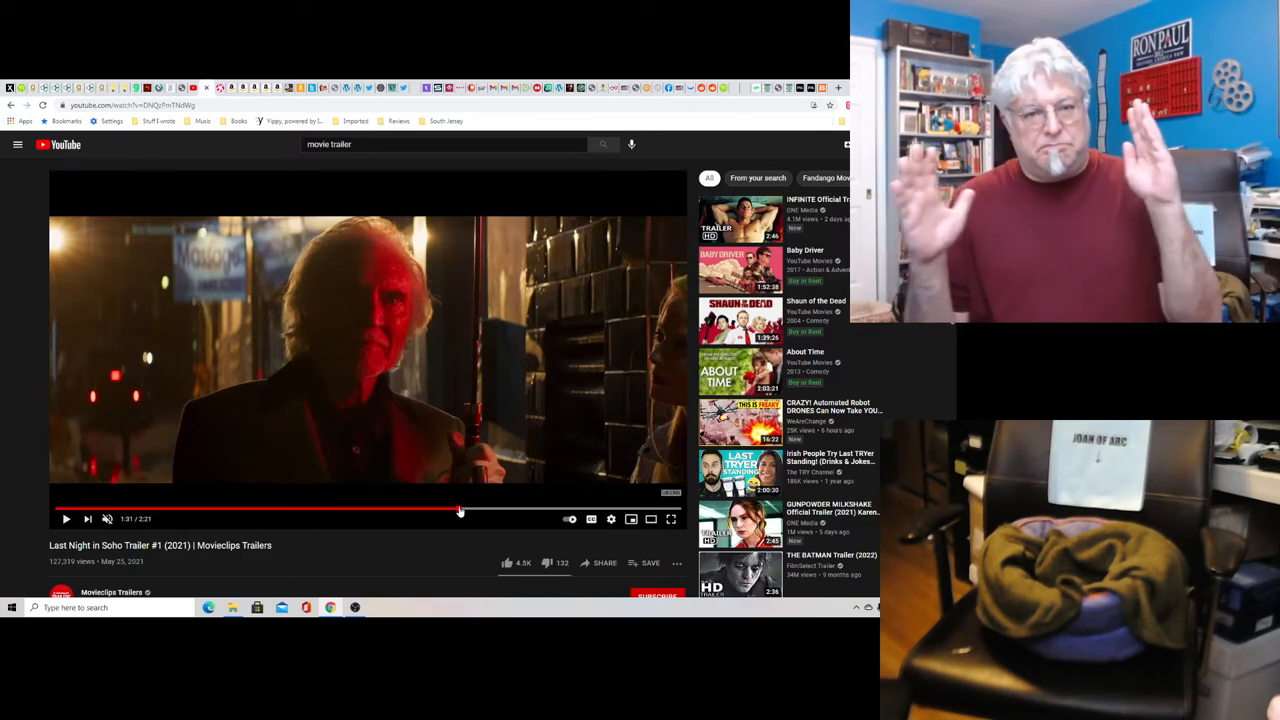
mouse_move(432, 520)
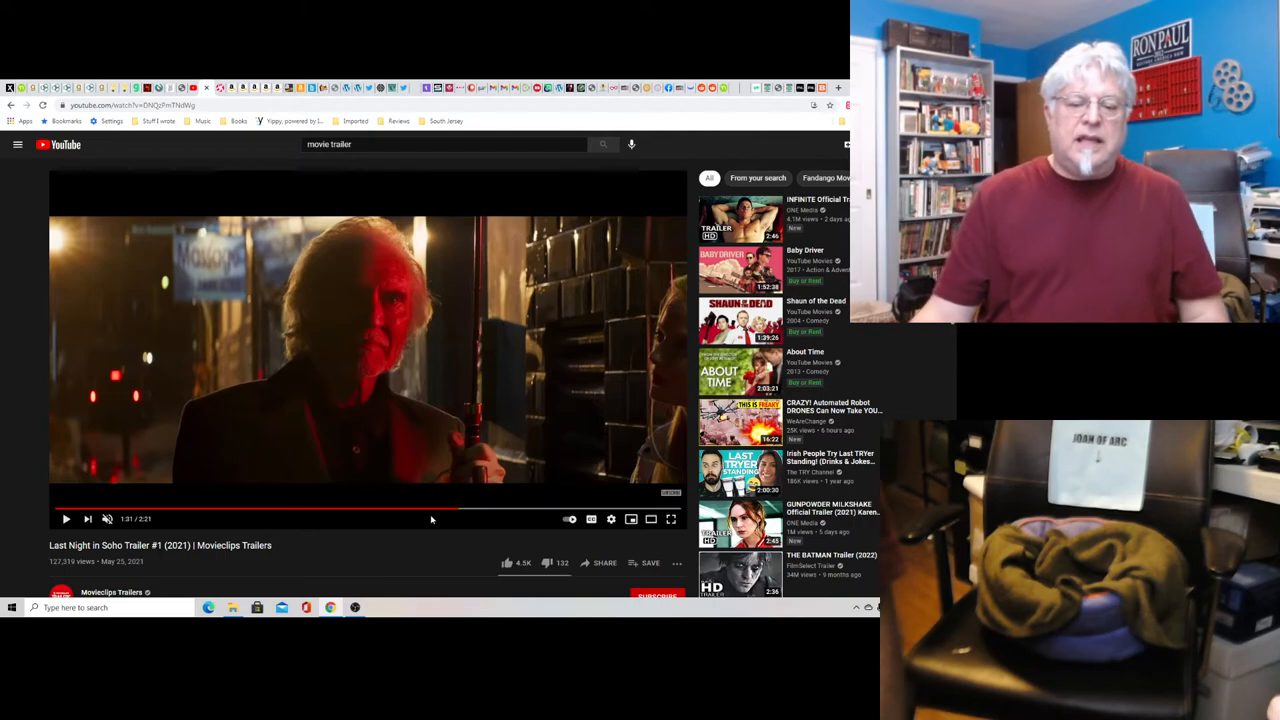
click(496, 508)
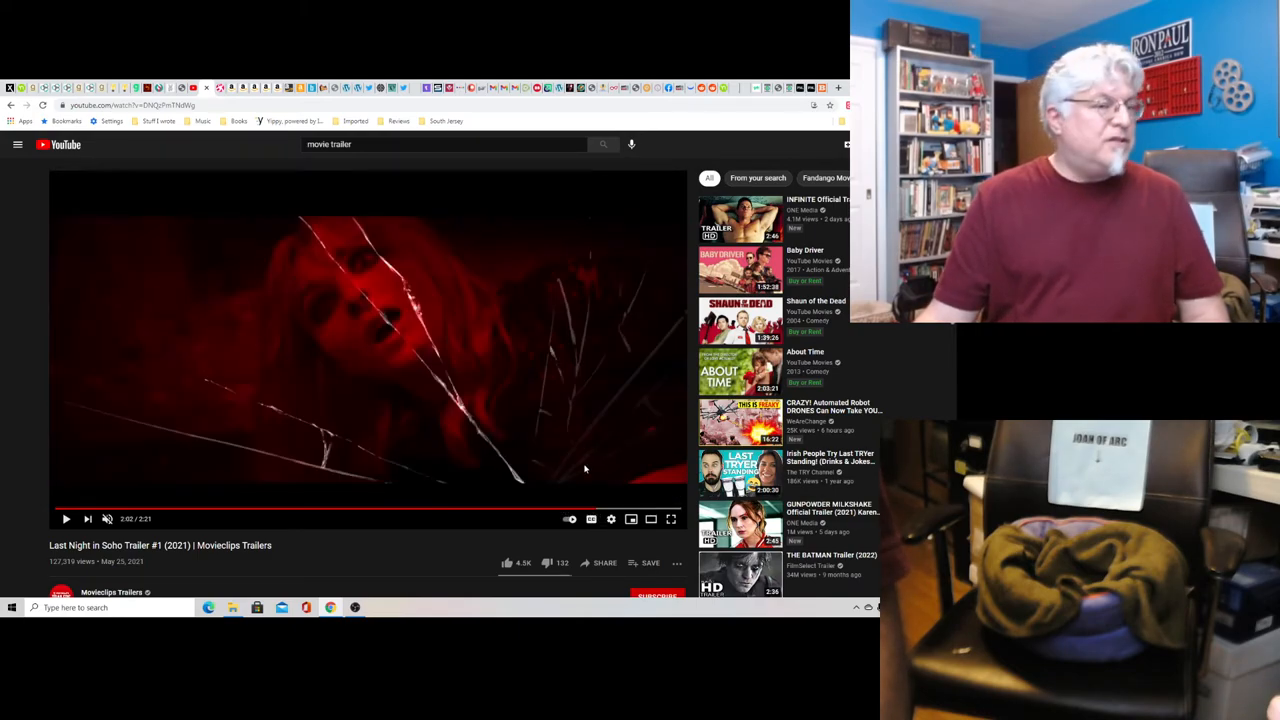
mouse_move(600, 510)
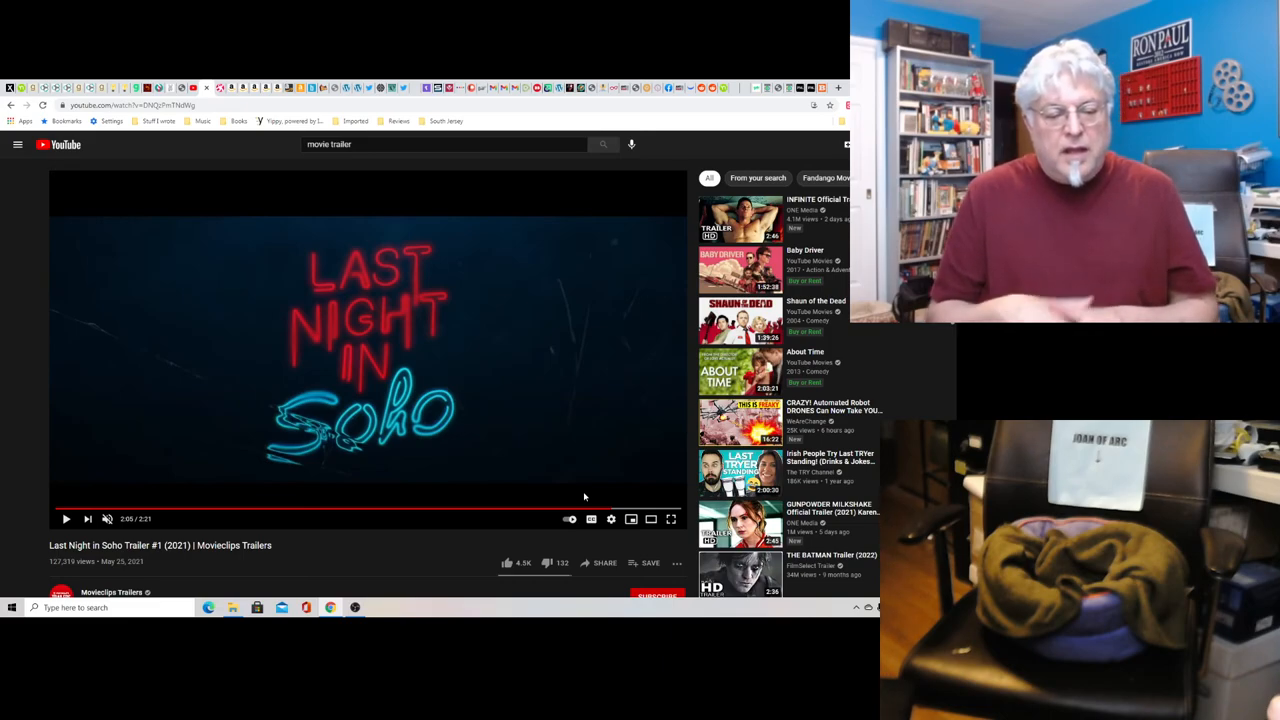
mouse_move(628, 518)
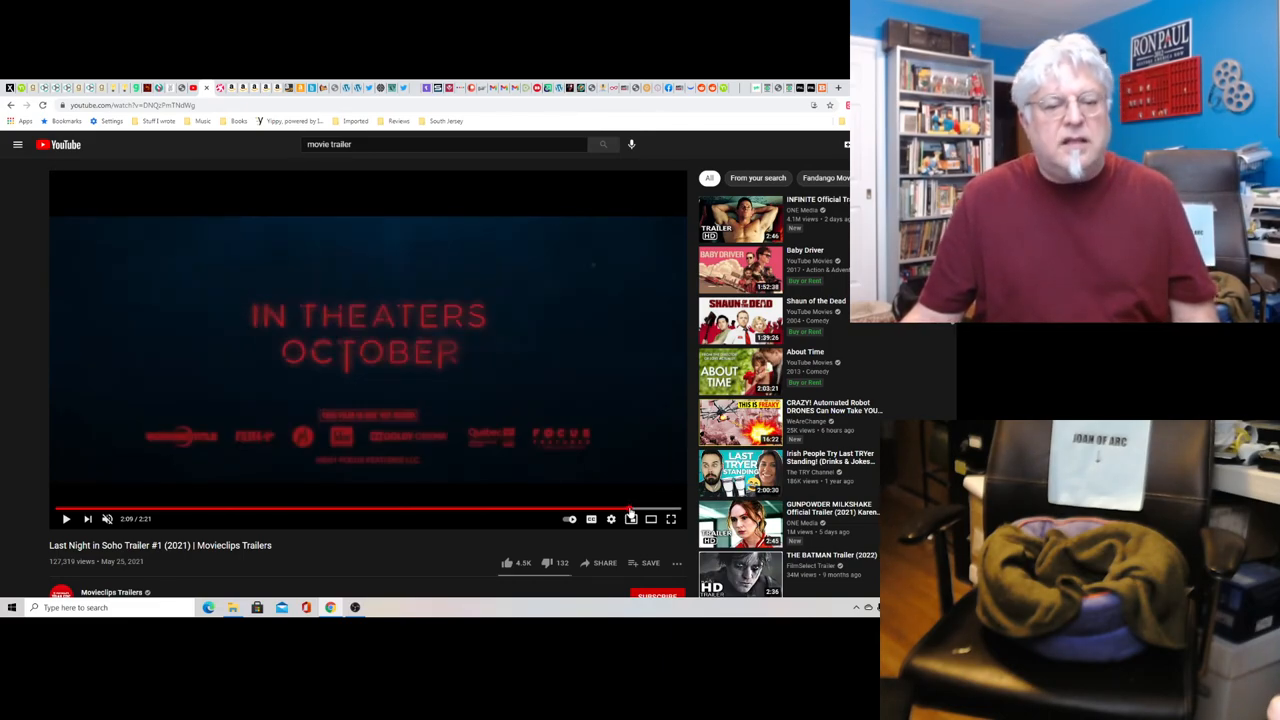
mouse_move(632, 520)
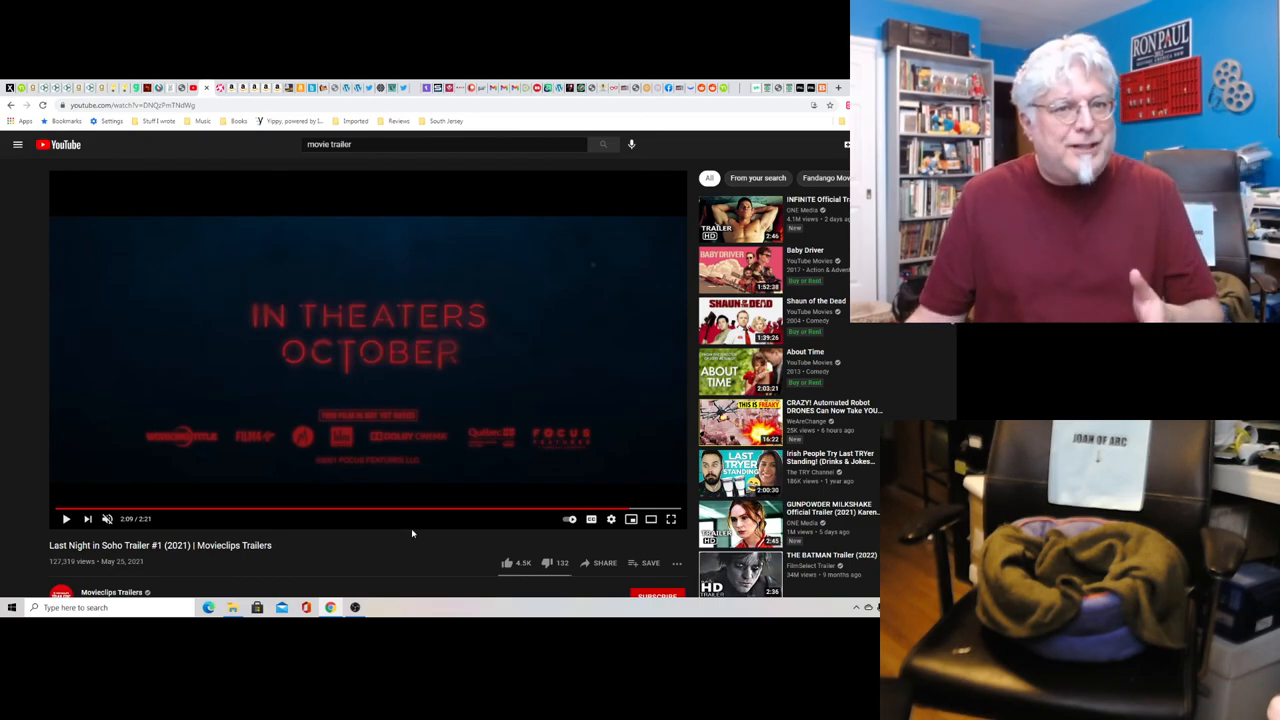
mouse_move(400, 540)
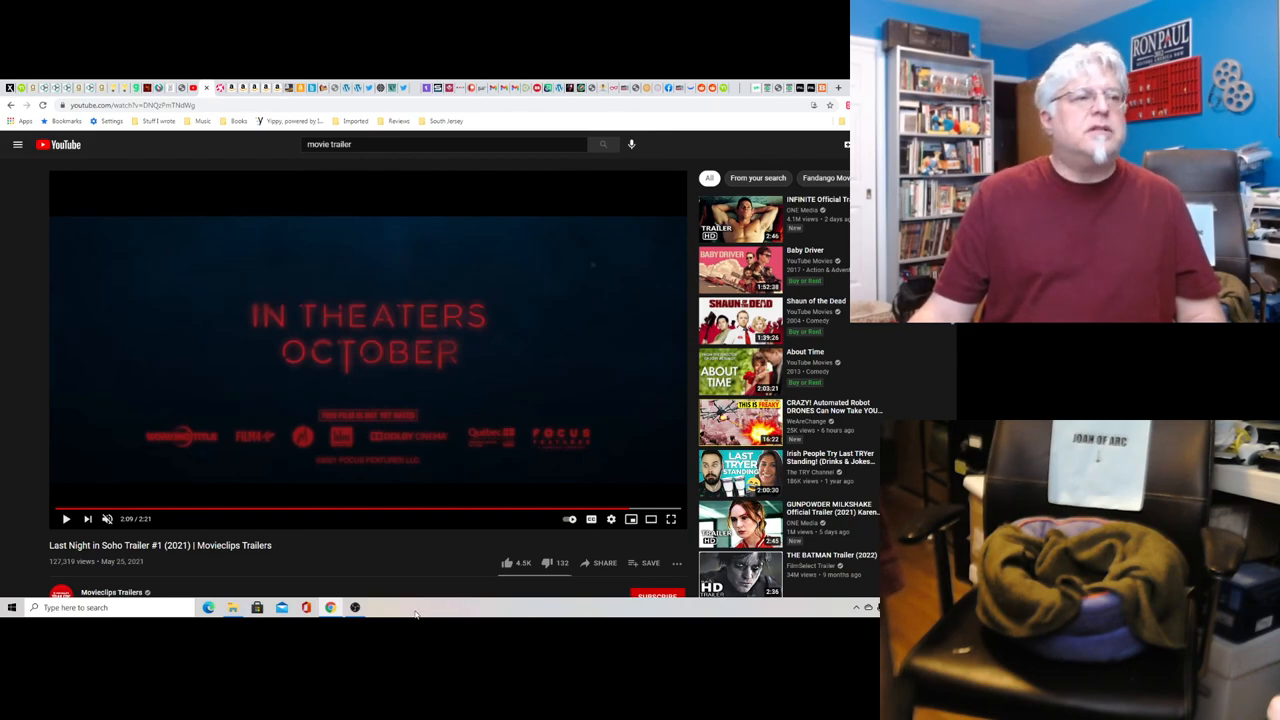
mouse_move(420, 596)
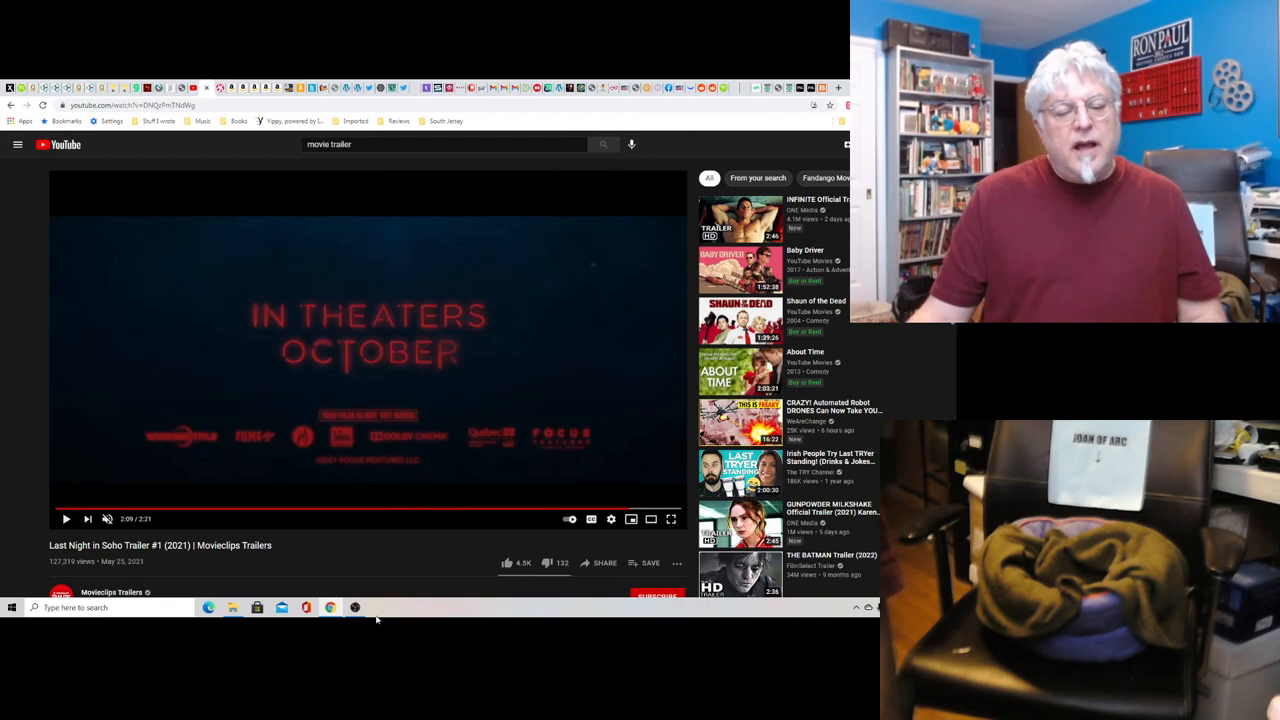
Step: Bring up the OBS Studio window after the 'In Theaters October' end card
click(356, 608)
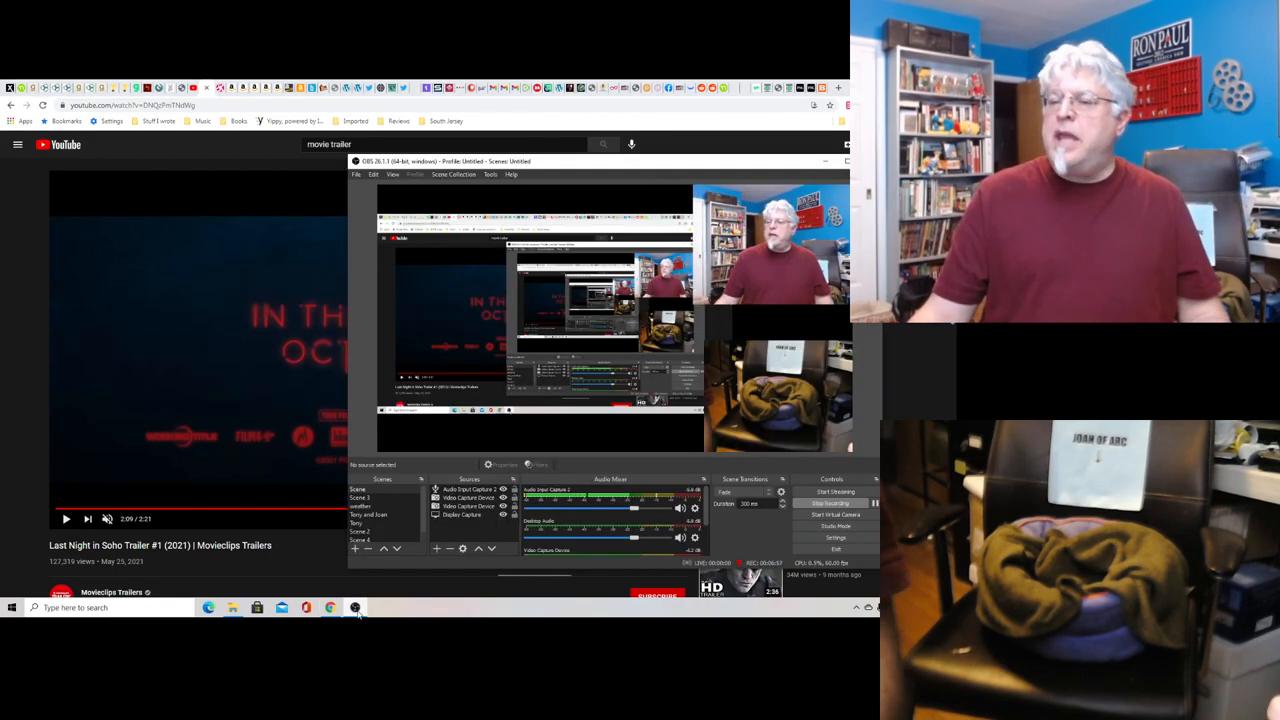